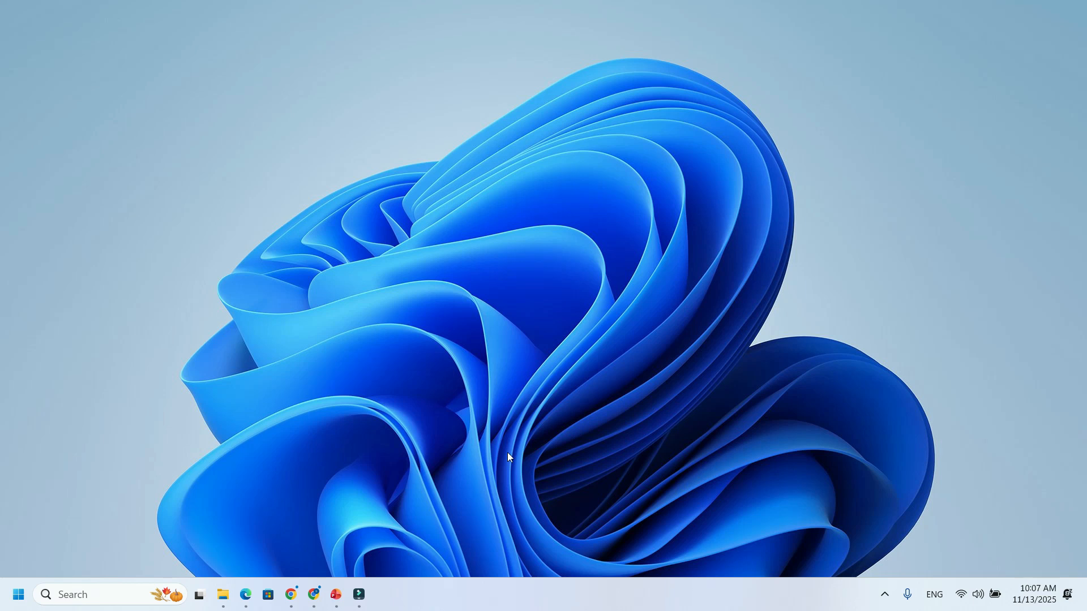
mouse_move(477, 456)
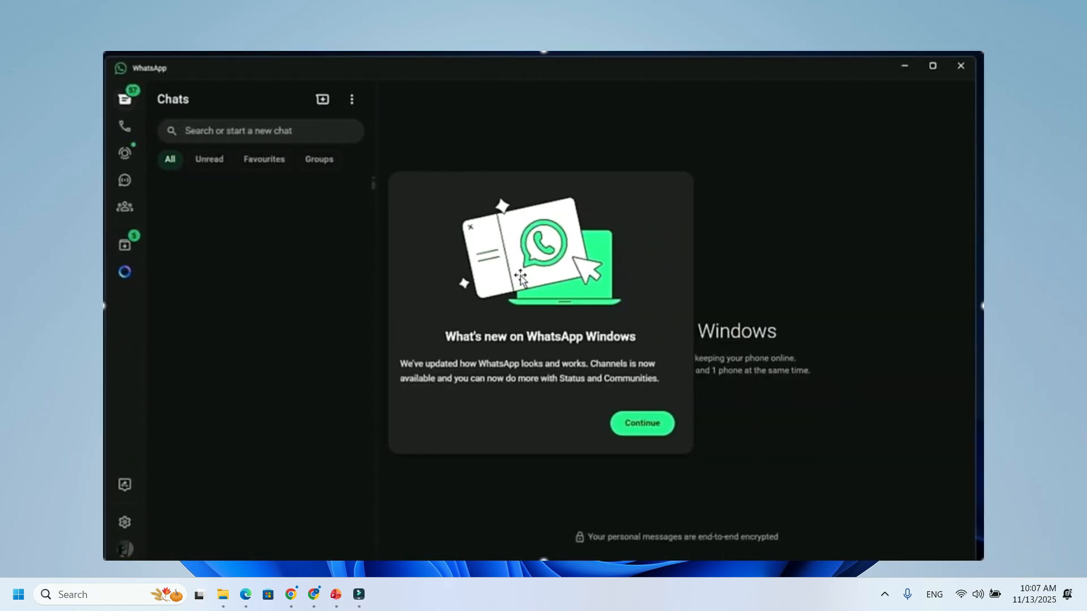
mouse_move(558, 277)
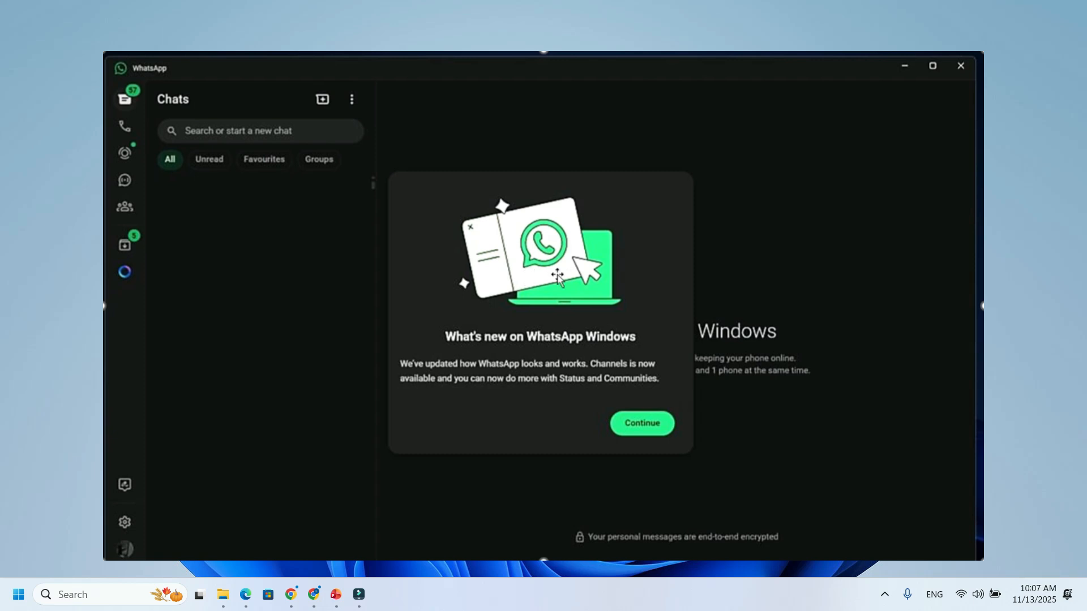
mouse_move(526, 313)
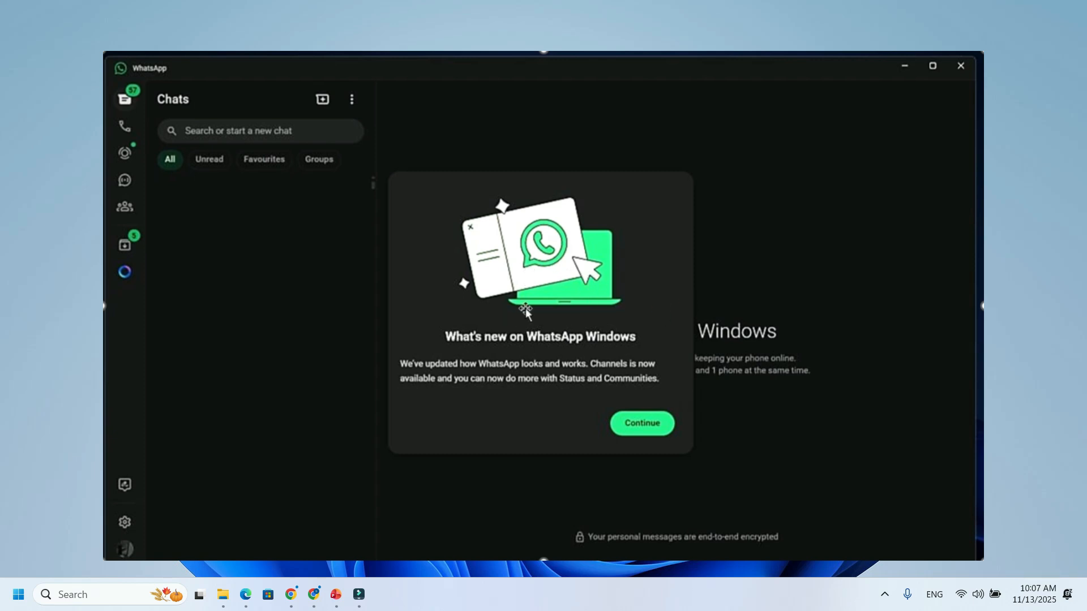
mouse_move(384, 298)
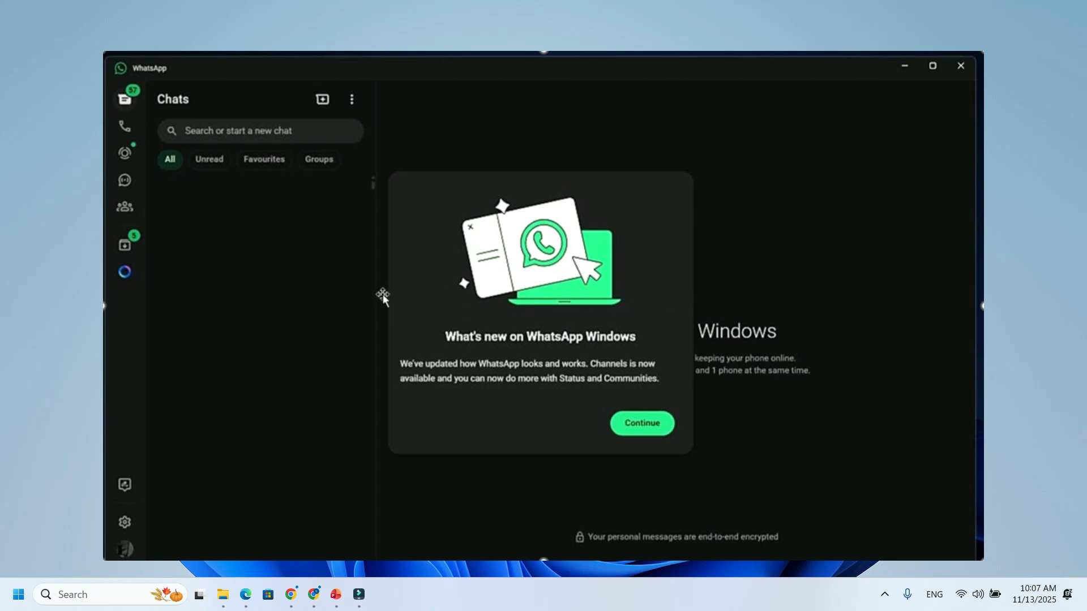
mouse_move(287, 184)
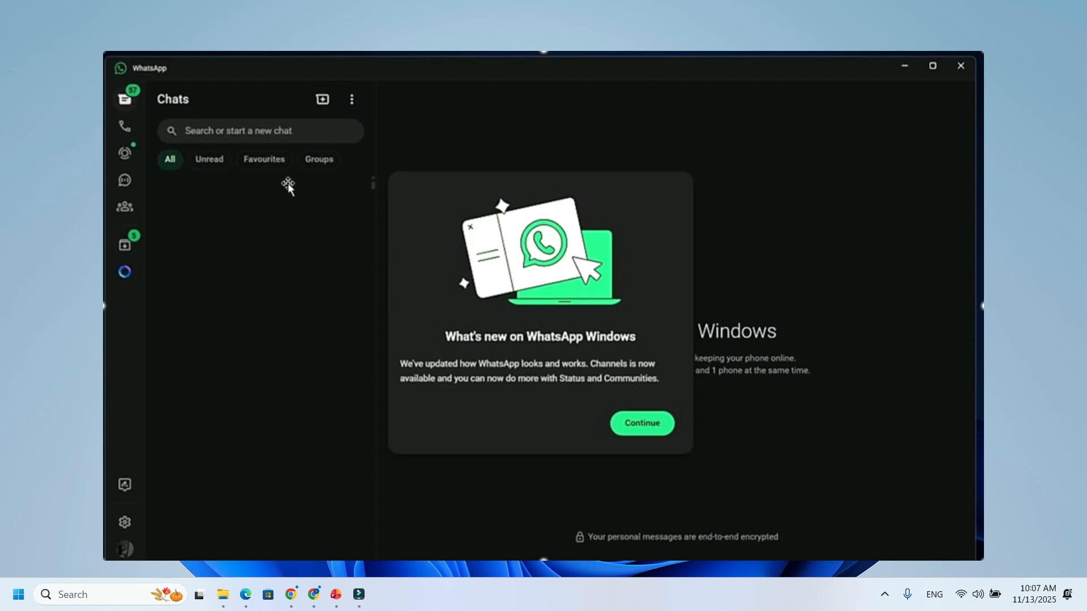
mouse_move(437, 208)
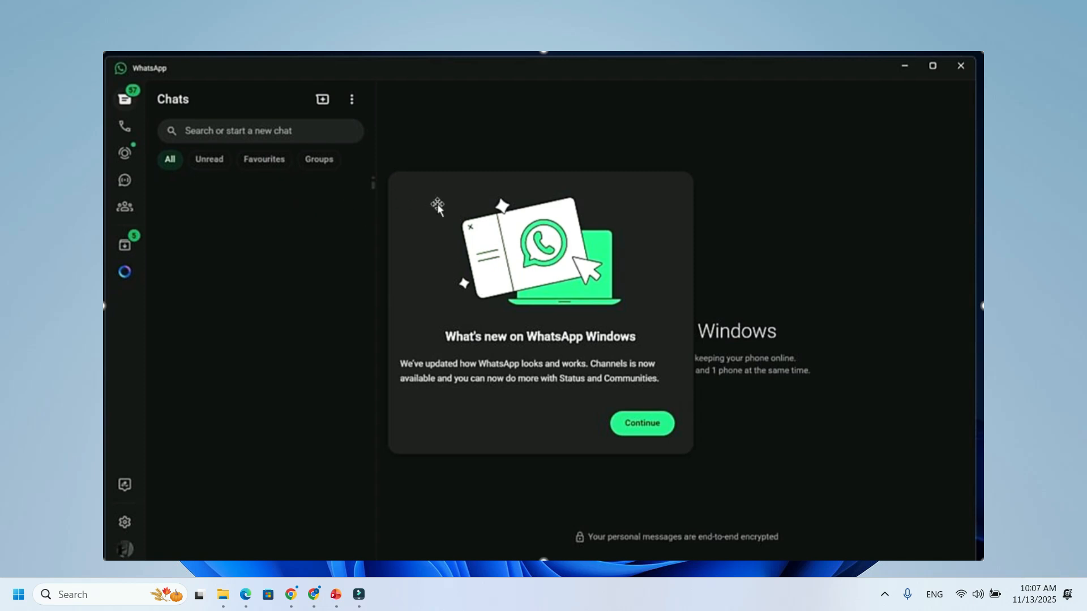
mouse_move(495, 318)
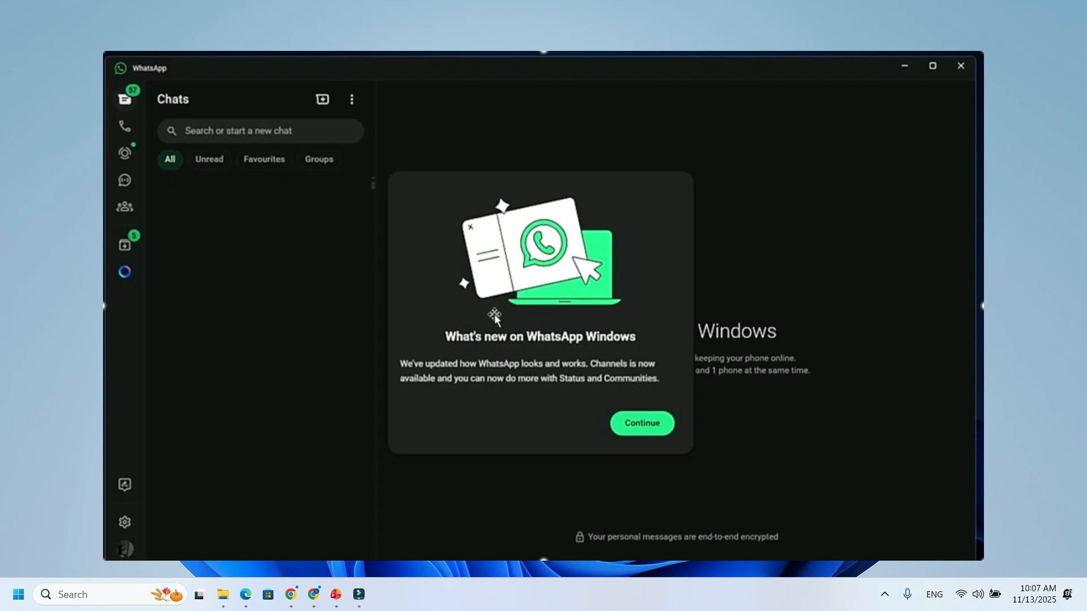
left_click(960, 65)
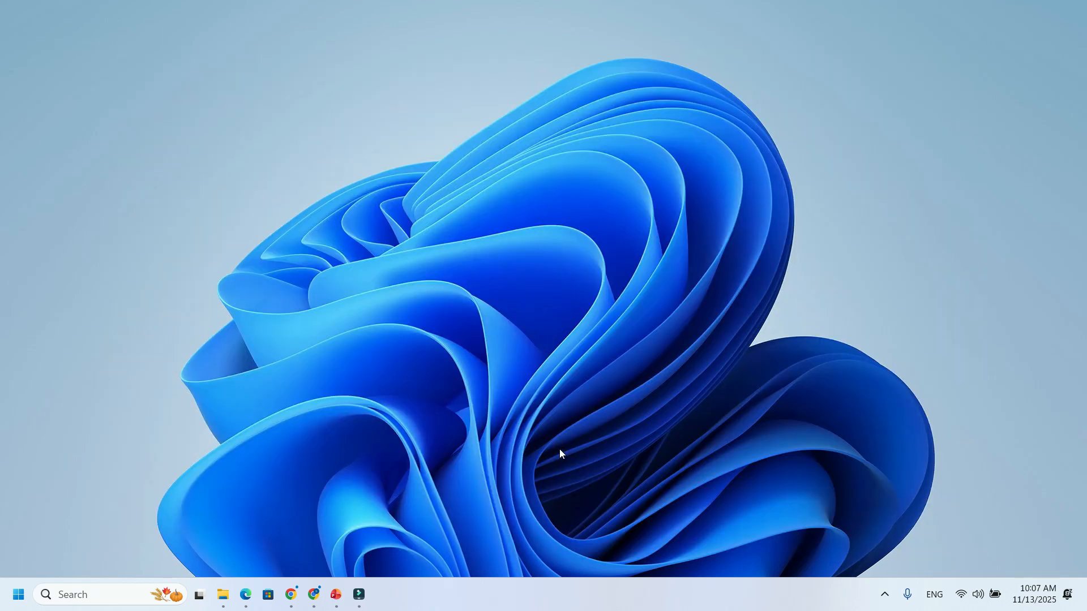
mouse_move(535, 454)
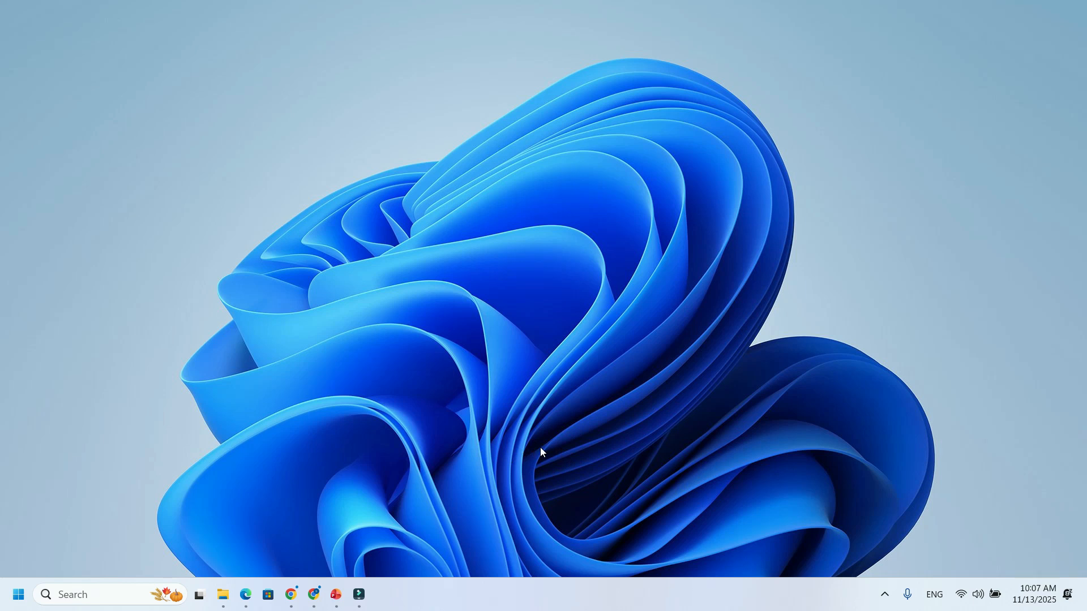
Launch the older WhatsApp Web app from the taskbar, showing its update notice and the left group chat
left_click(381, 595)
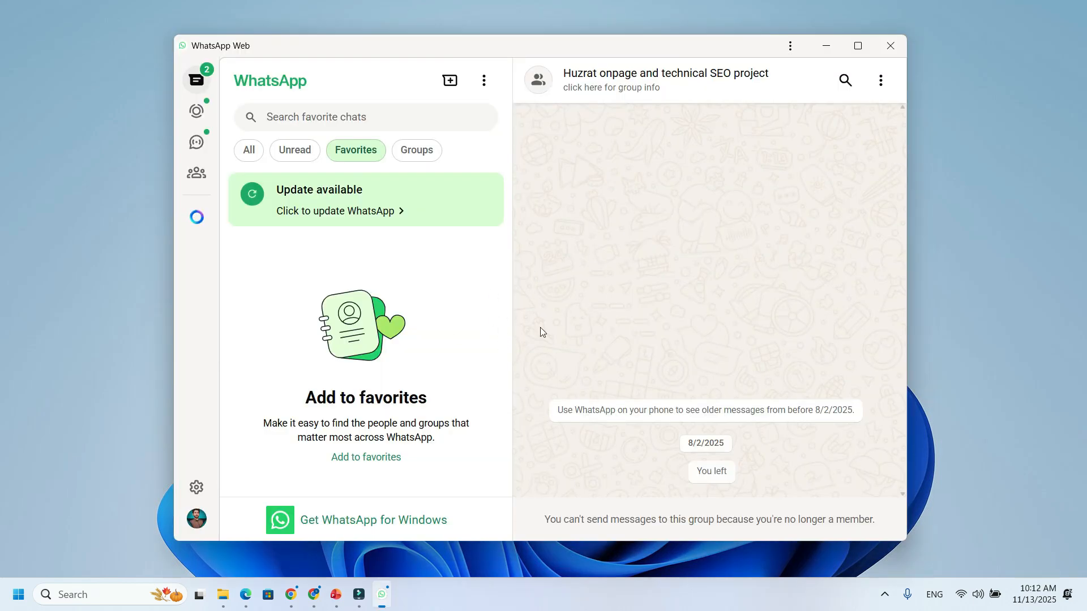
mouse_move(578, 336)
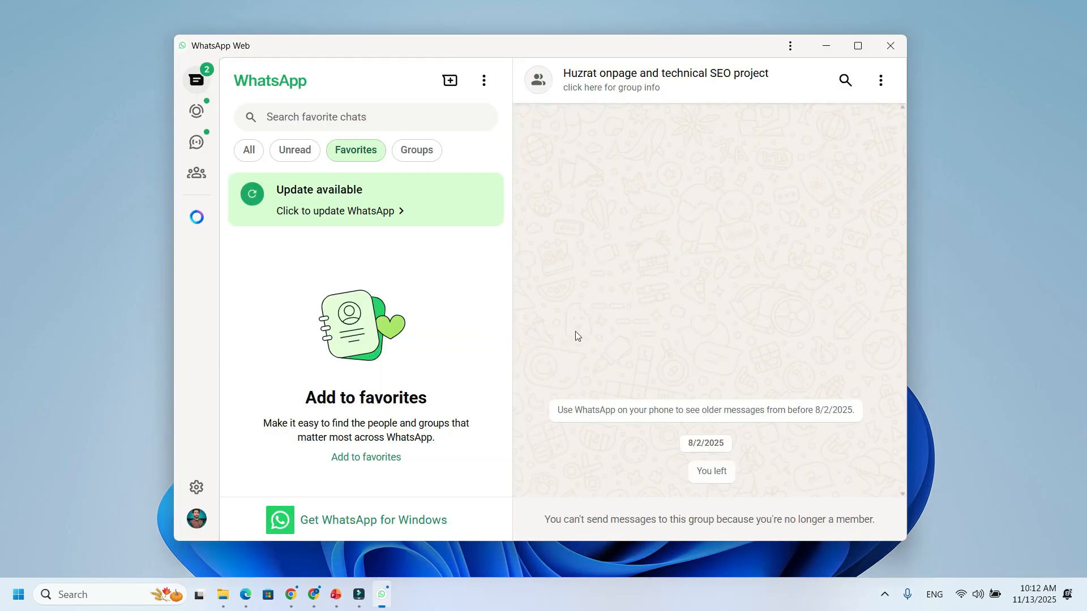
mouse_move(546, 356)
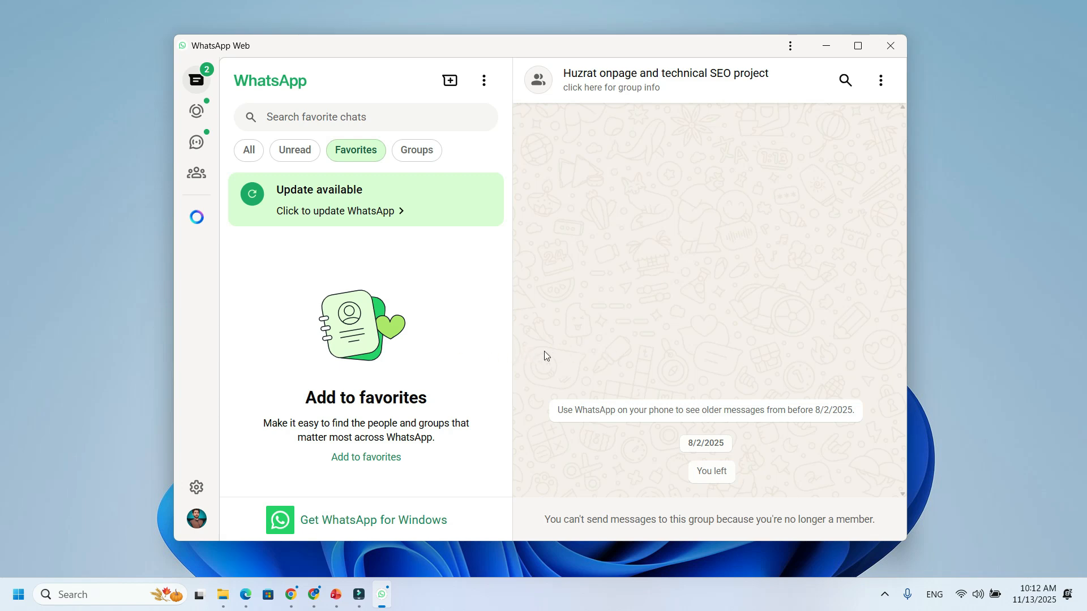
left_click(889, 45)
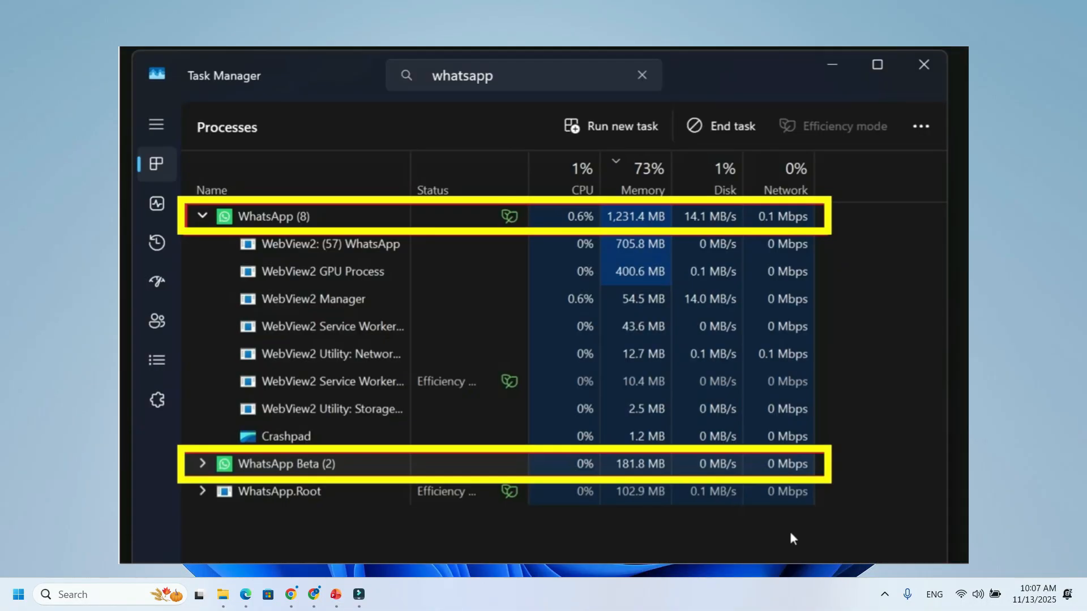
mouse_move(549, 212)
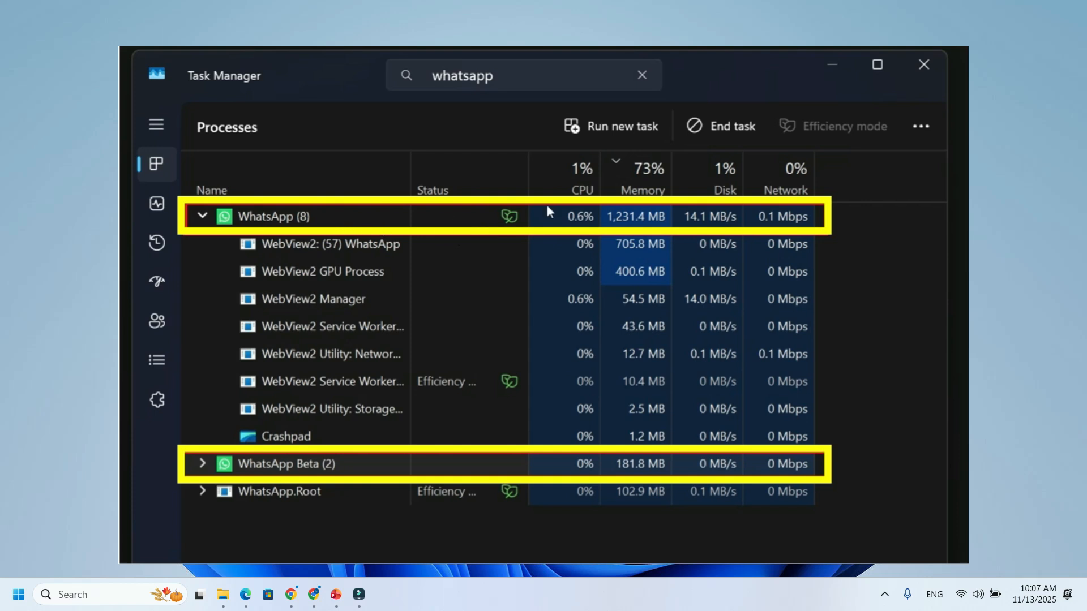
mouse_move(310, 235)
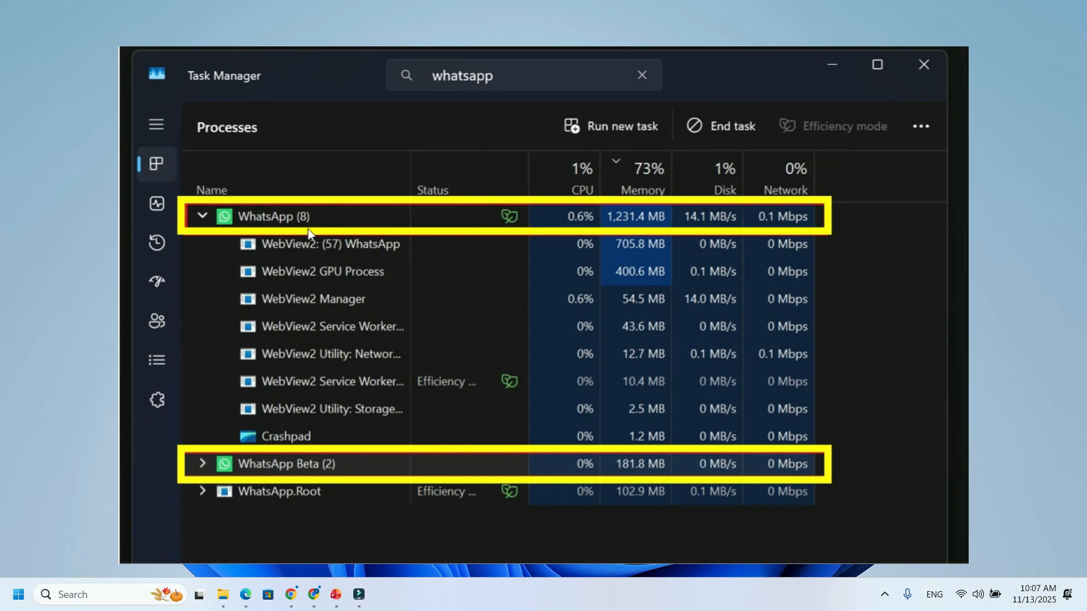
mouse_move(394, 469)
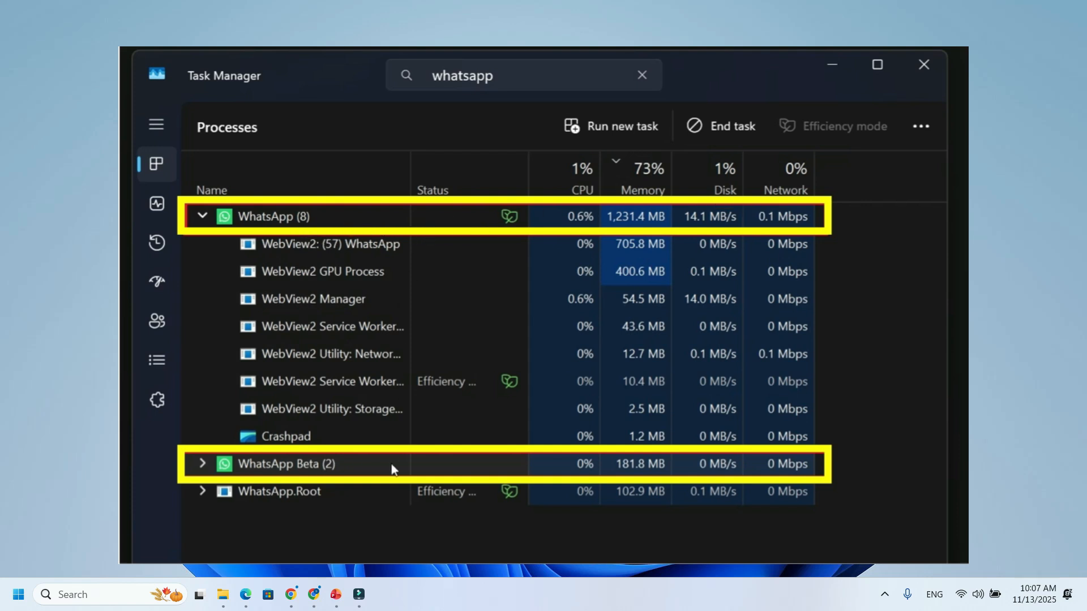
mouse_move(381, 324)
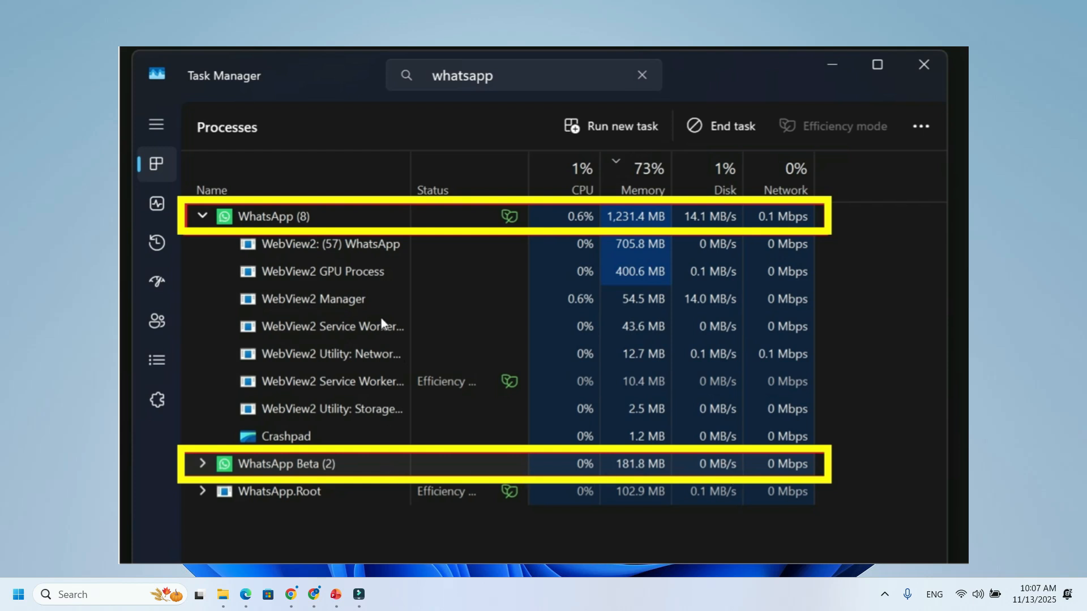
mouse_move(555, 254)
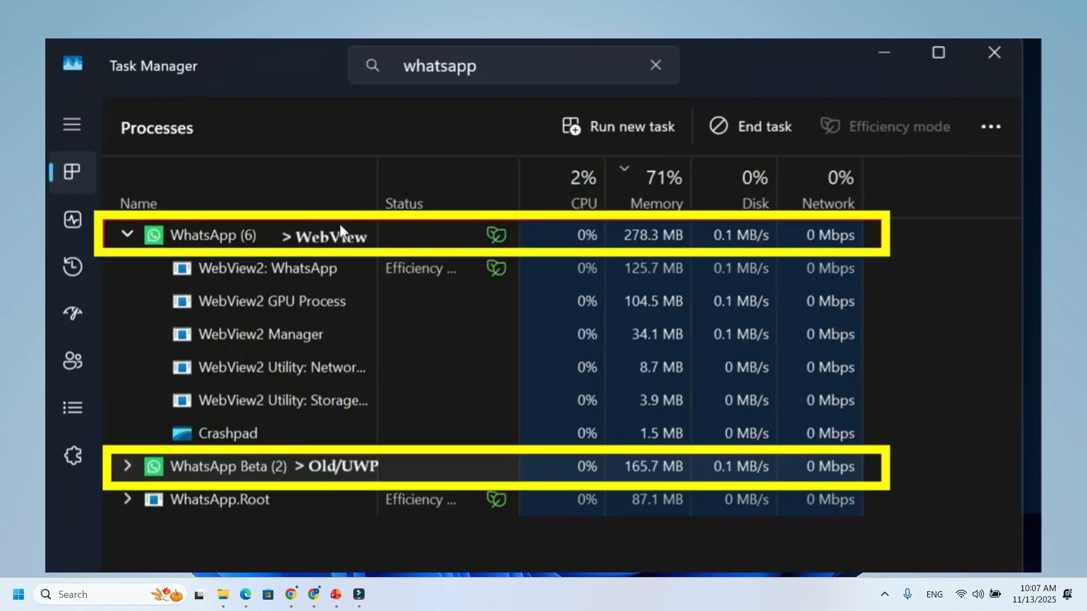
mouse_move(326, 249)
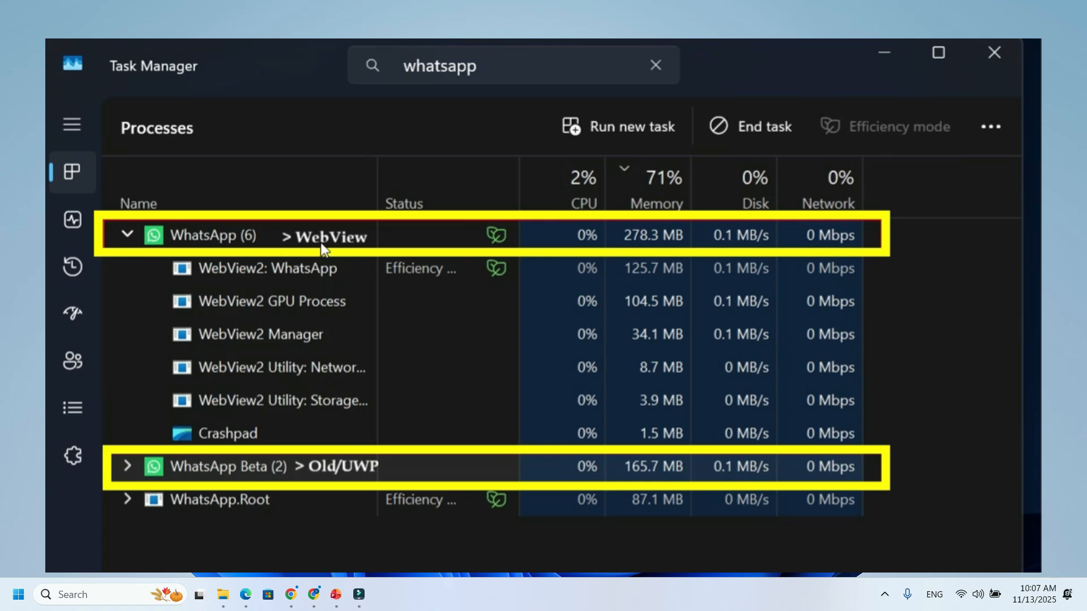
mouse_move(357, 450)
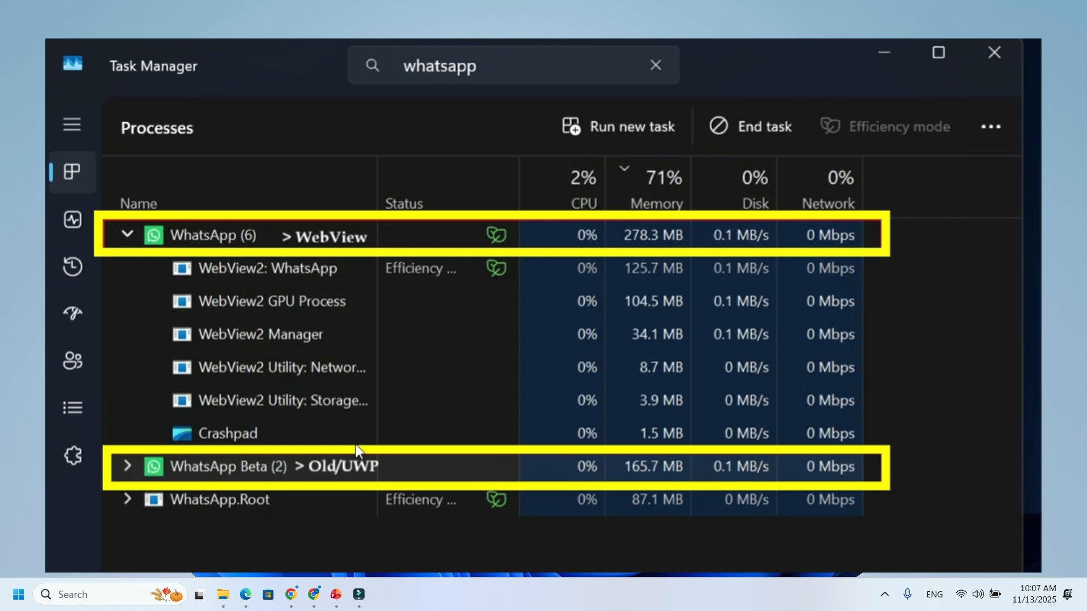
mouse_move(464, 449)
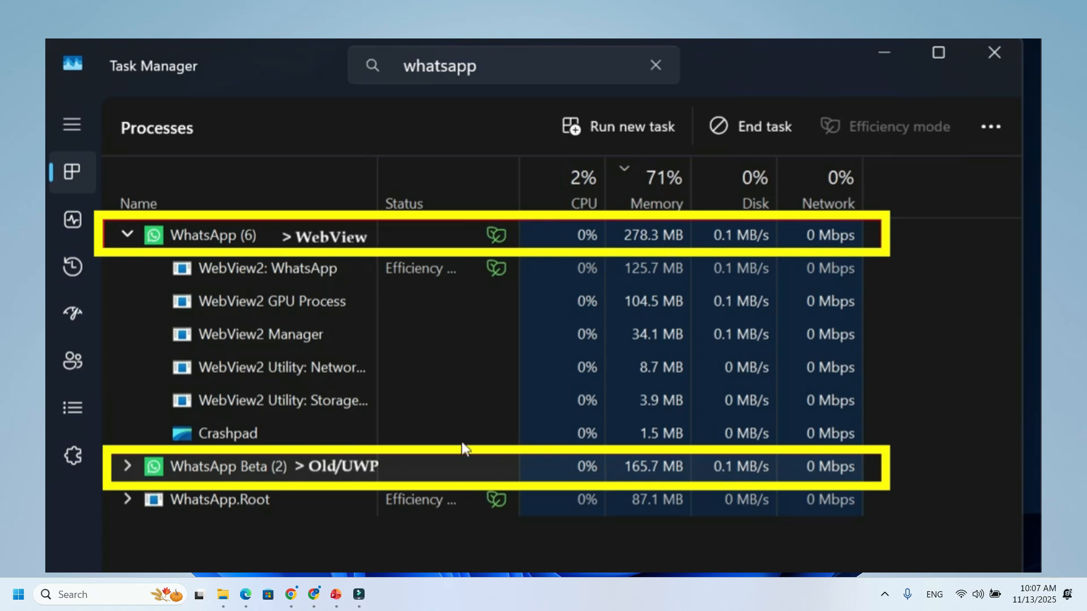
mouse_move(676, 496)
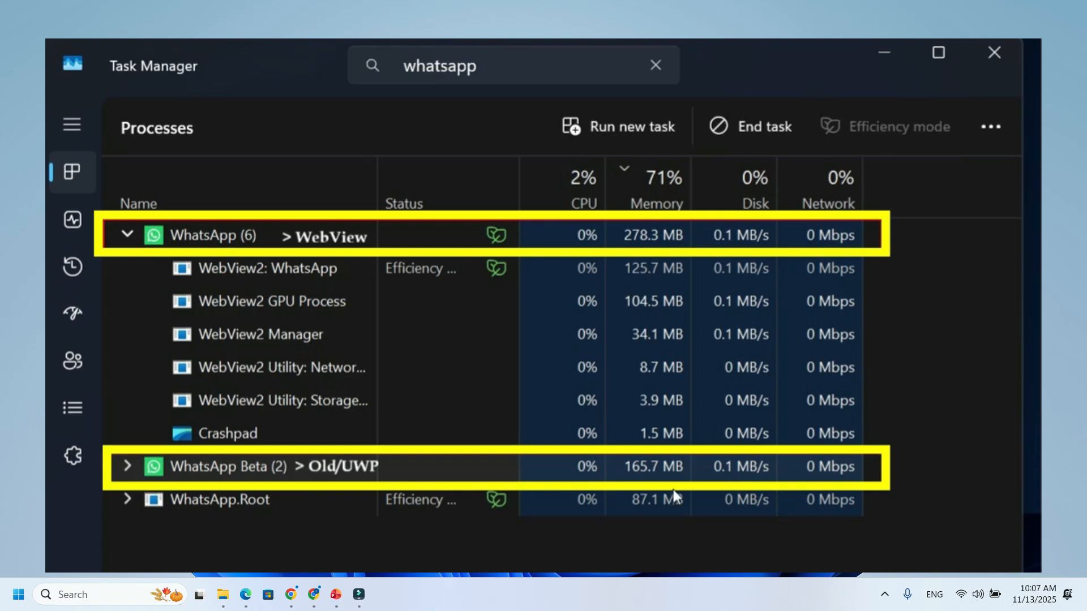
Close Task Manager after comparing WhatsApp 278.3 MB with WhatsApp Beta 165.7 MB
left_click(993, 52)
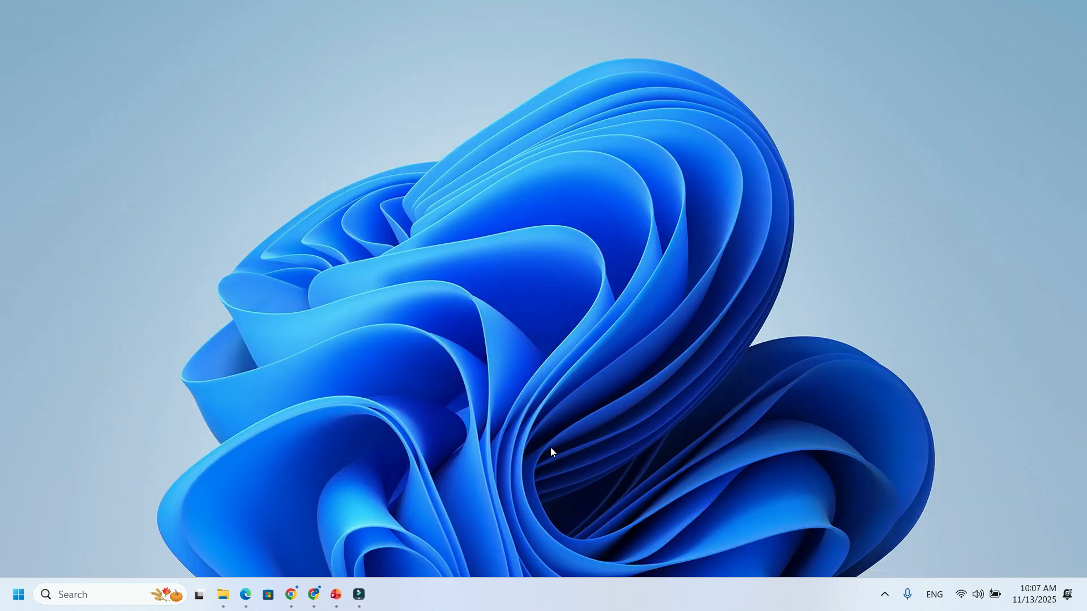
mouse_move(561, 452)
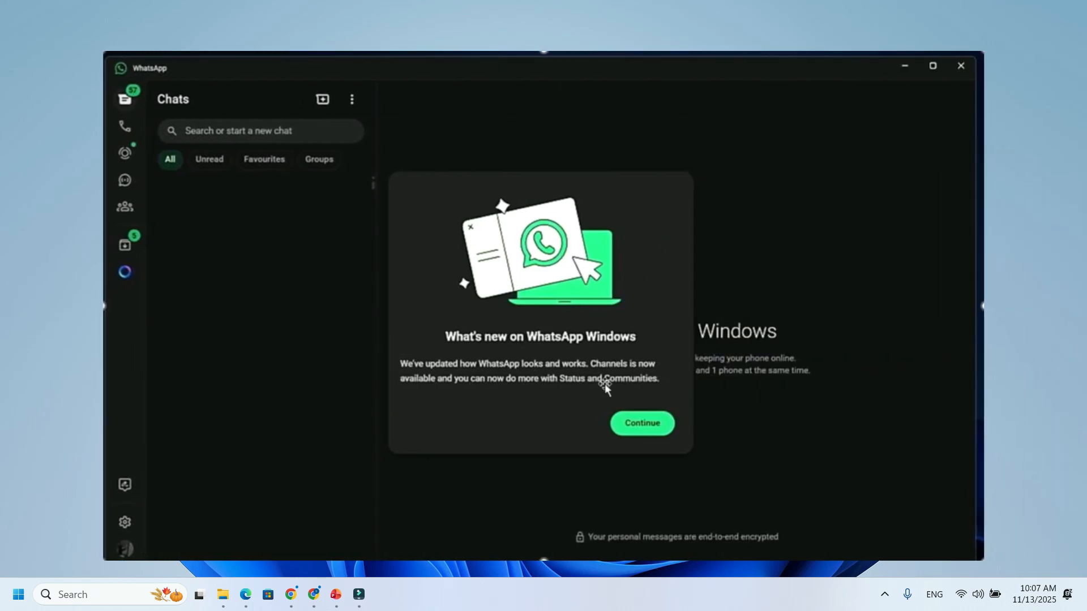
mouse_move(526, 277)
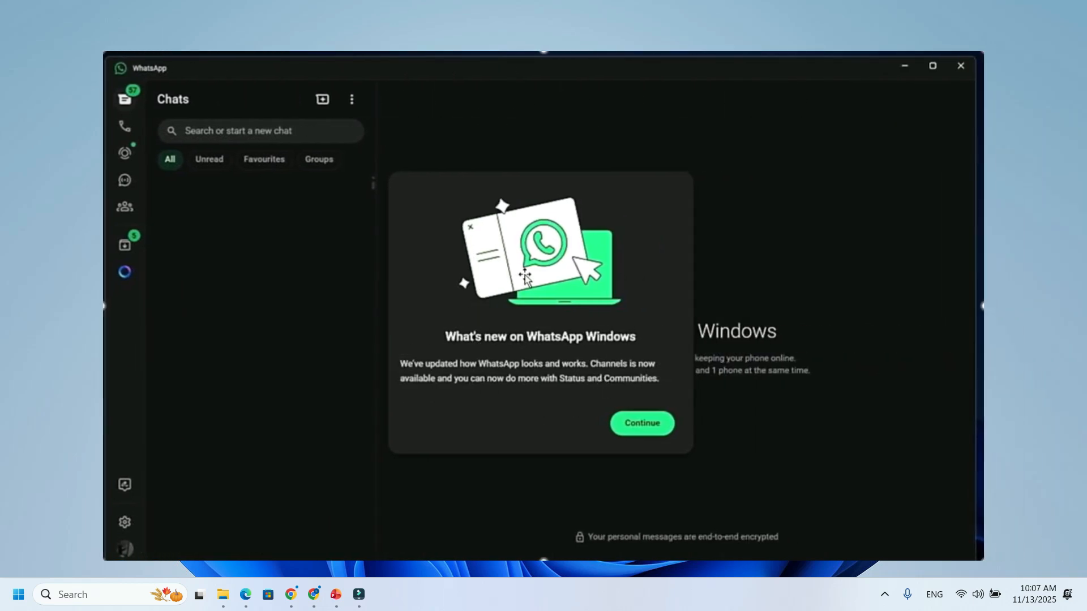
mouse_move(451, 333)
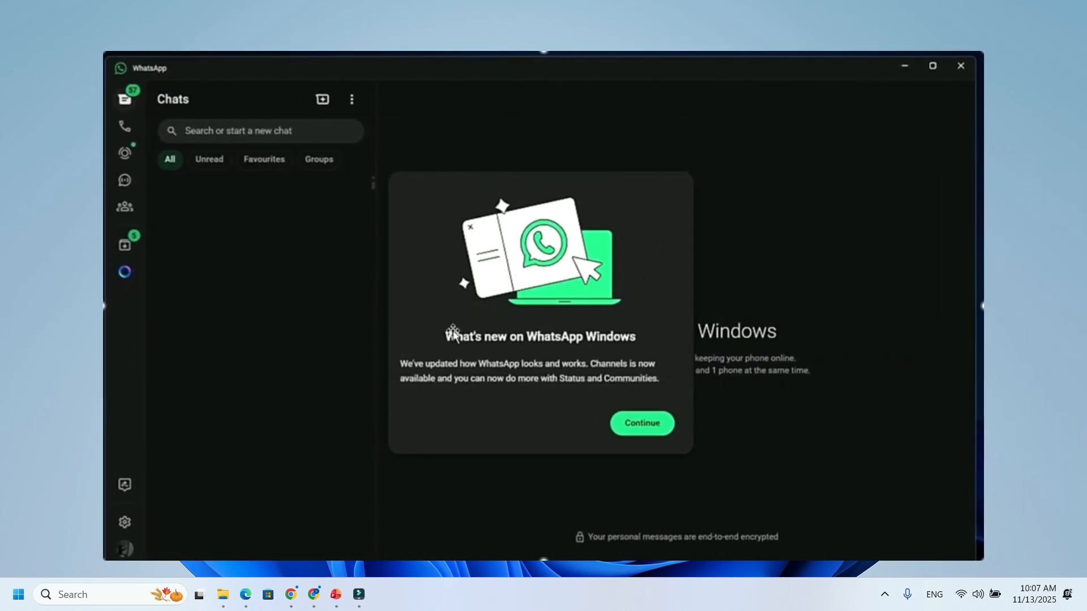
Launch WhatsApp for Windows so the 'What's new on WhatsApp Windows' announcement appears
left_click(641, 422)
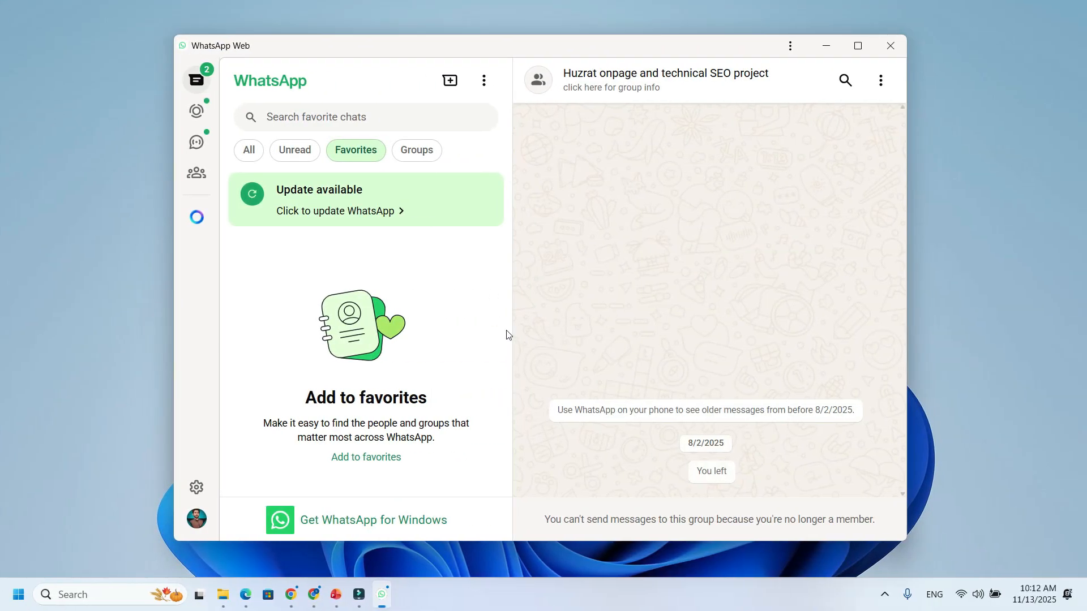
mouse_move(576, 337)
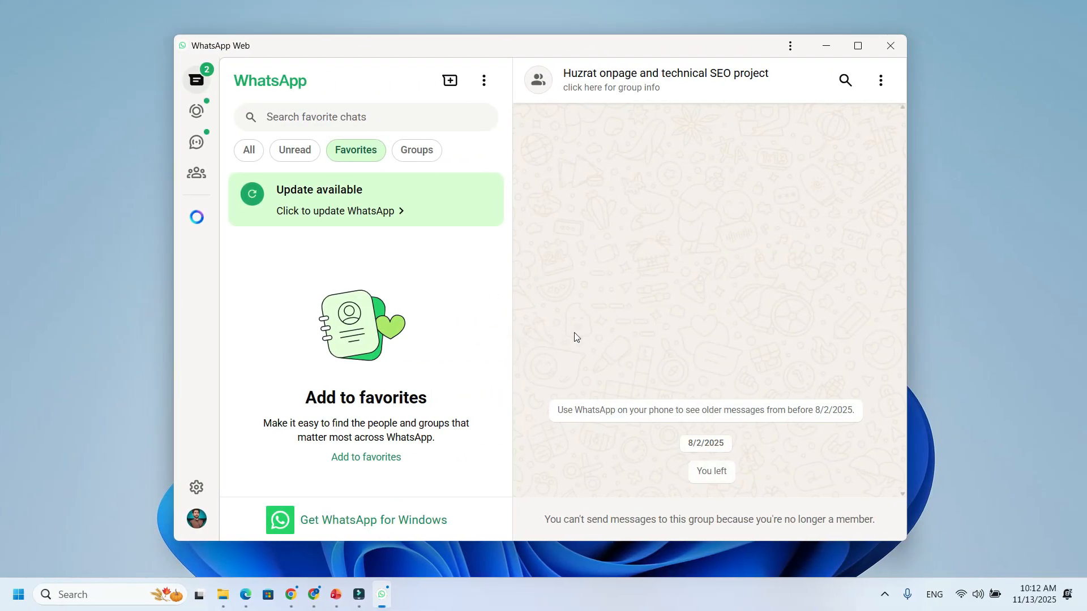
mouse_move(521, 350)
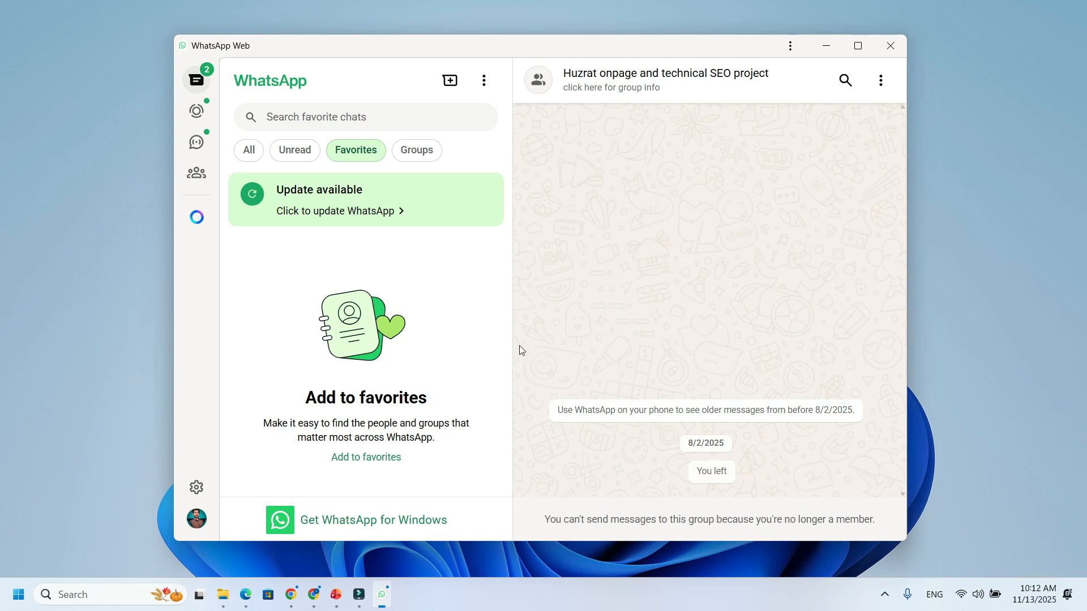
Show the WhatsApp Web window with Favorites chats and a group conversation, then close it
left_click(890, 45)
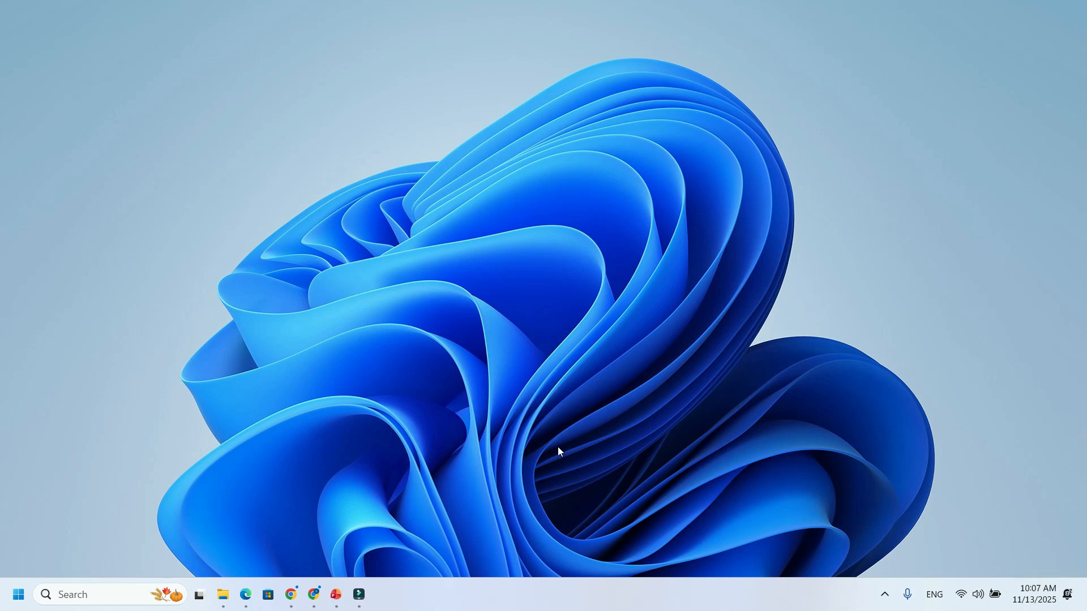
mouse_move(512, 452)
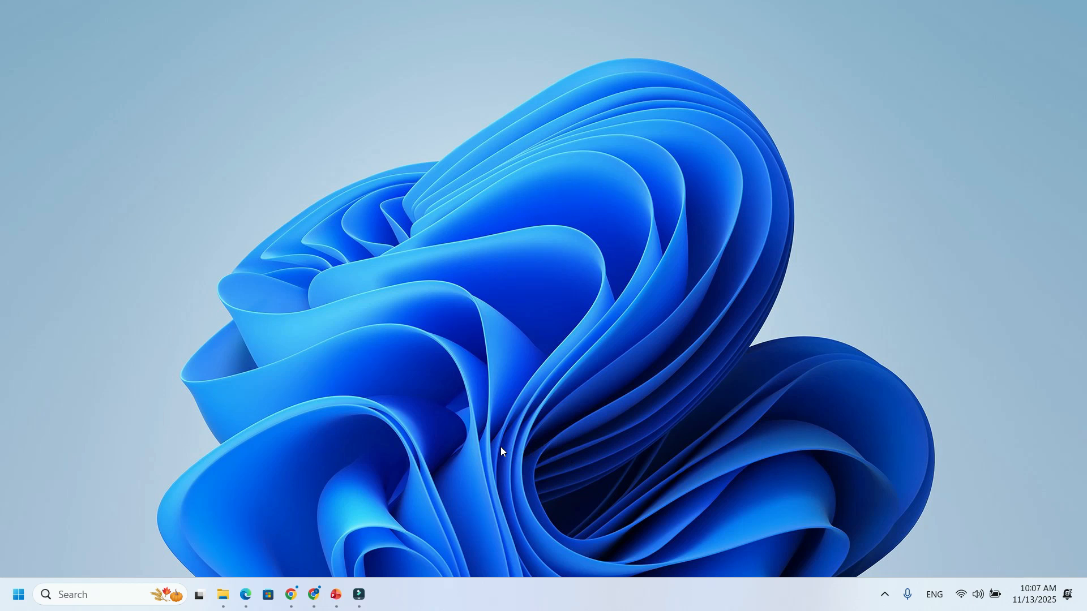
mouse_move(550, 451)
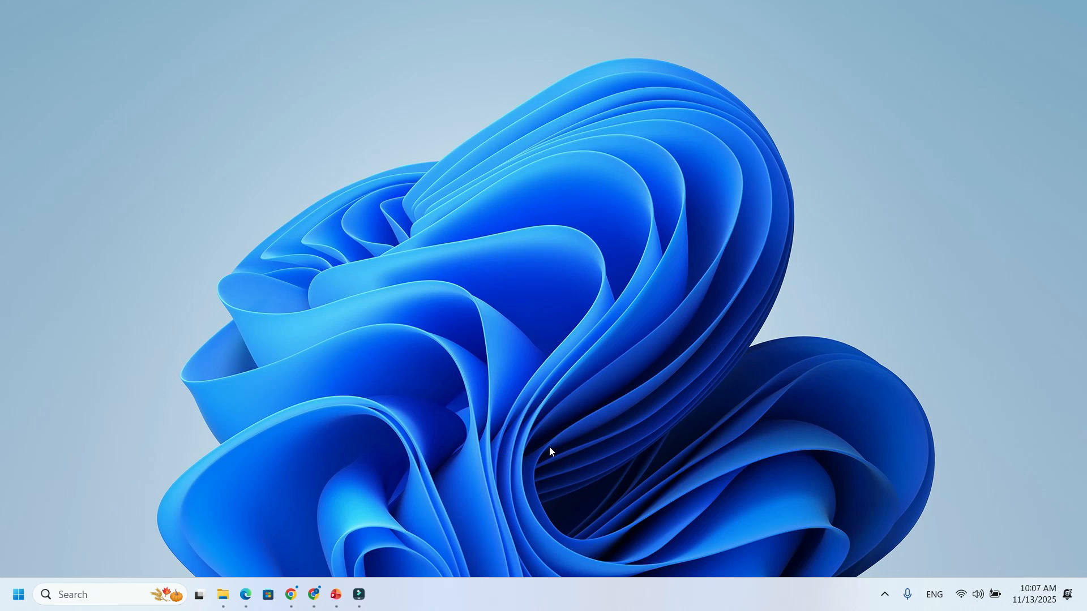
mouse_move(563, 450)
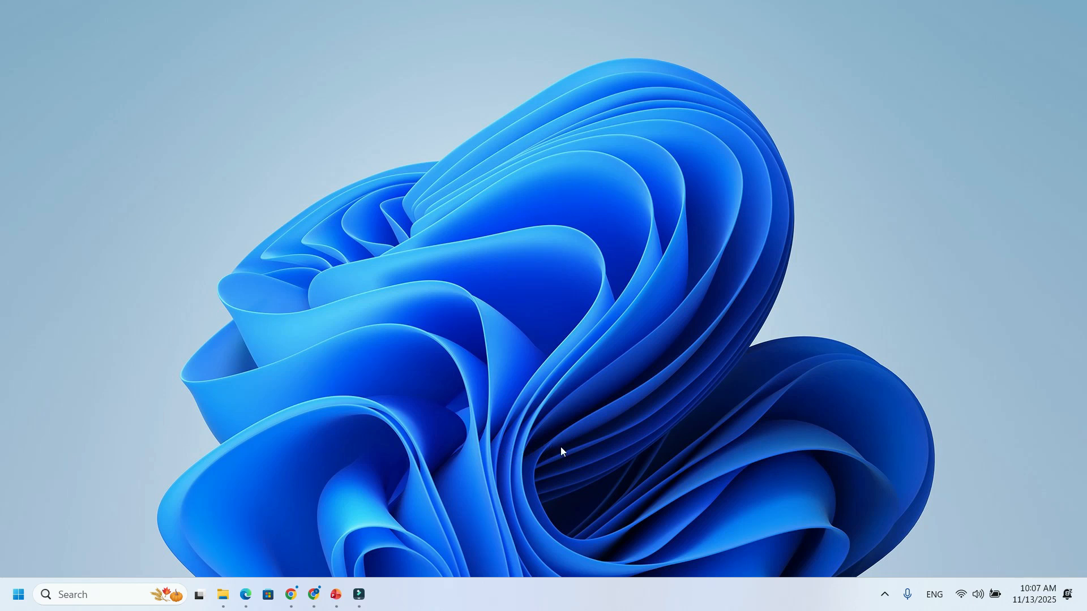